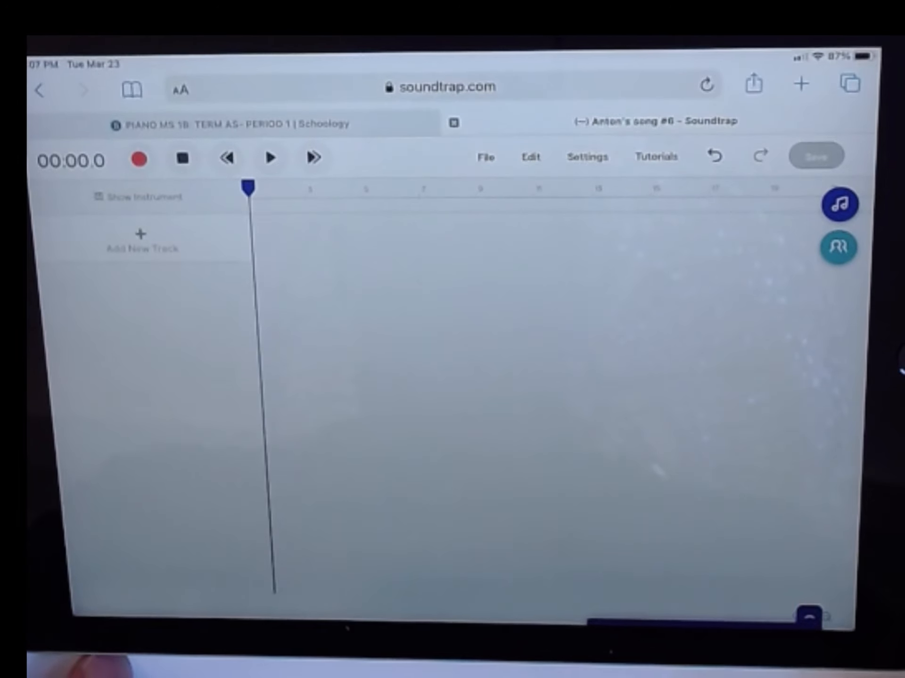
Bring up the song Settings menu, toggling the metronome along the way.
{"action": "left_click", "coordinate": [588, 156]}
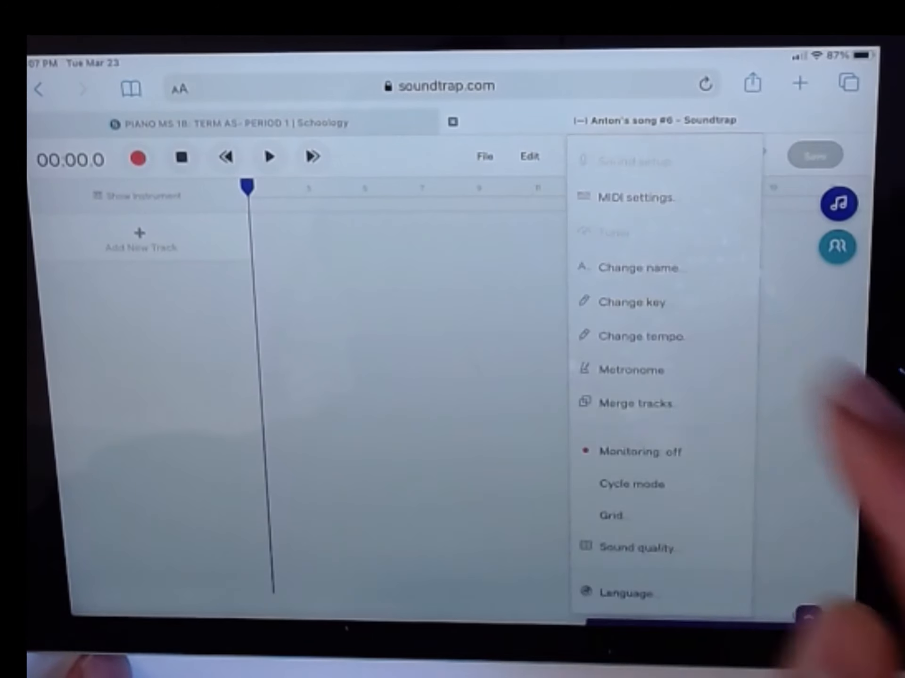
{"action": "left_click", "coordinate": [631, 370]}
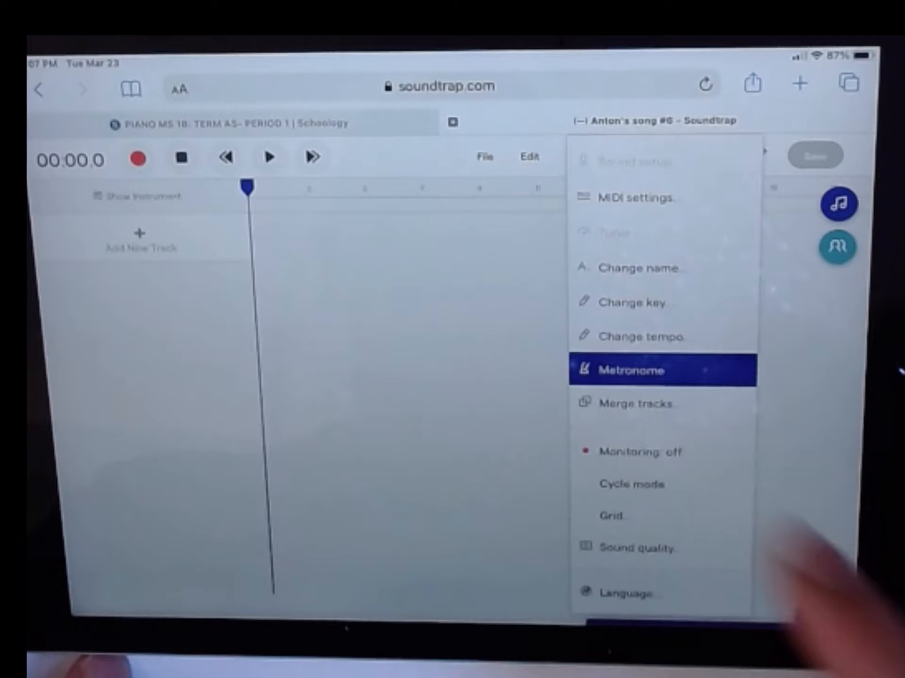
{"action": "left_click", "coordinate": [630, 371]}
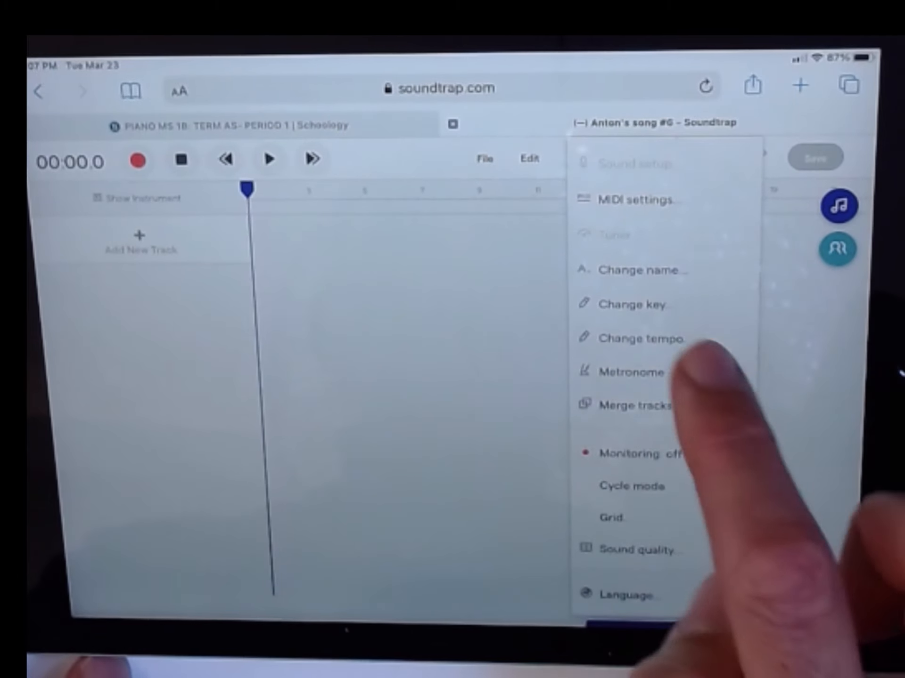
Change the song tempo to 80 BPM.
{"action": "left_click", "coordinate": [634, 338]}
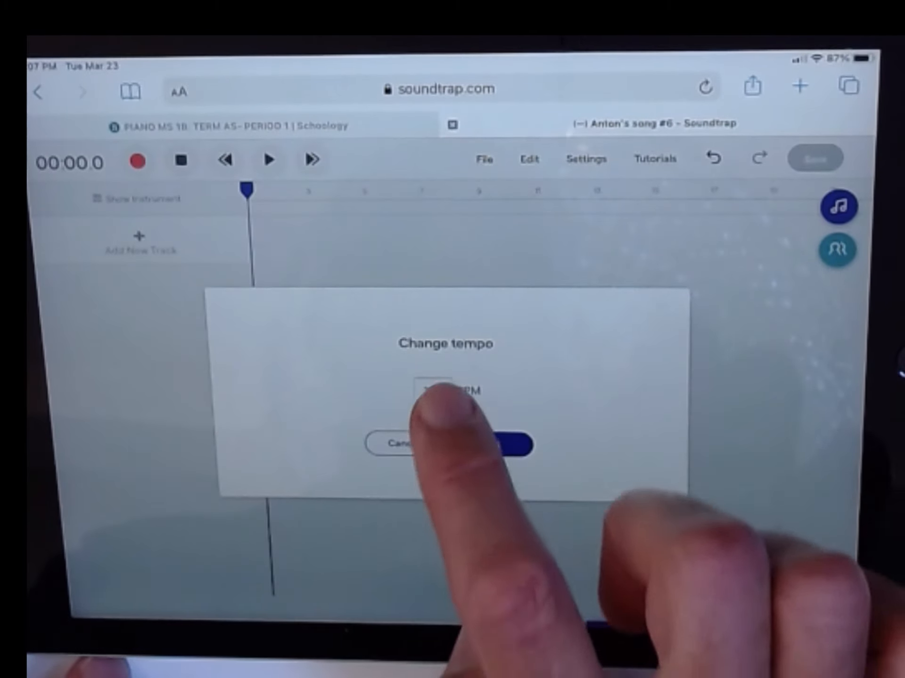
{"action": "left_click", "coordinate": [429, 392]}
{"action": "type", "text": "80"}
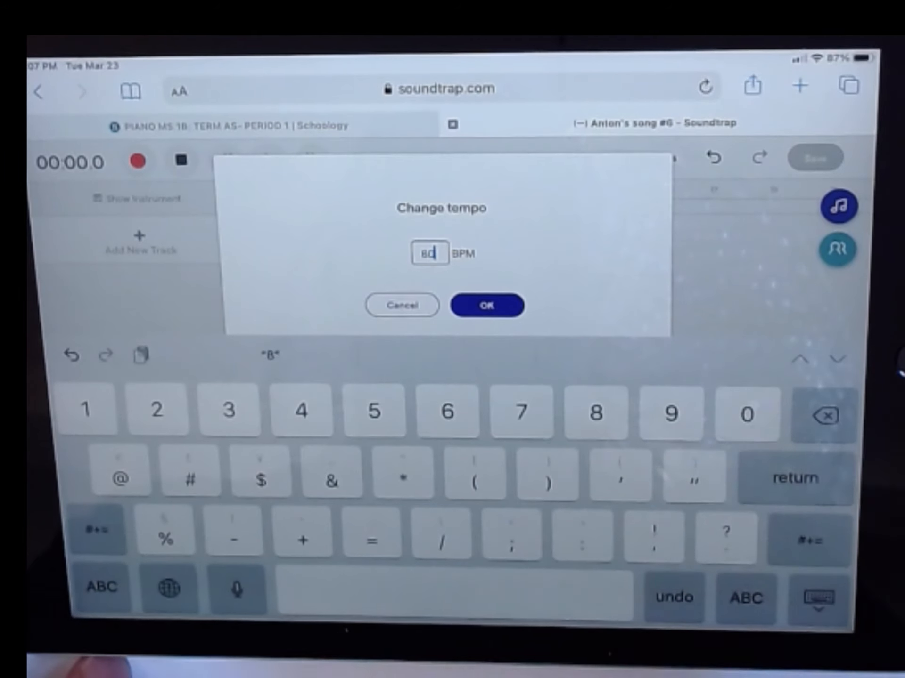
{"action": "left_click", "coordinate": [486, 305]}
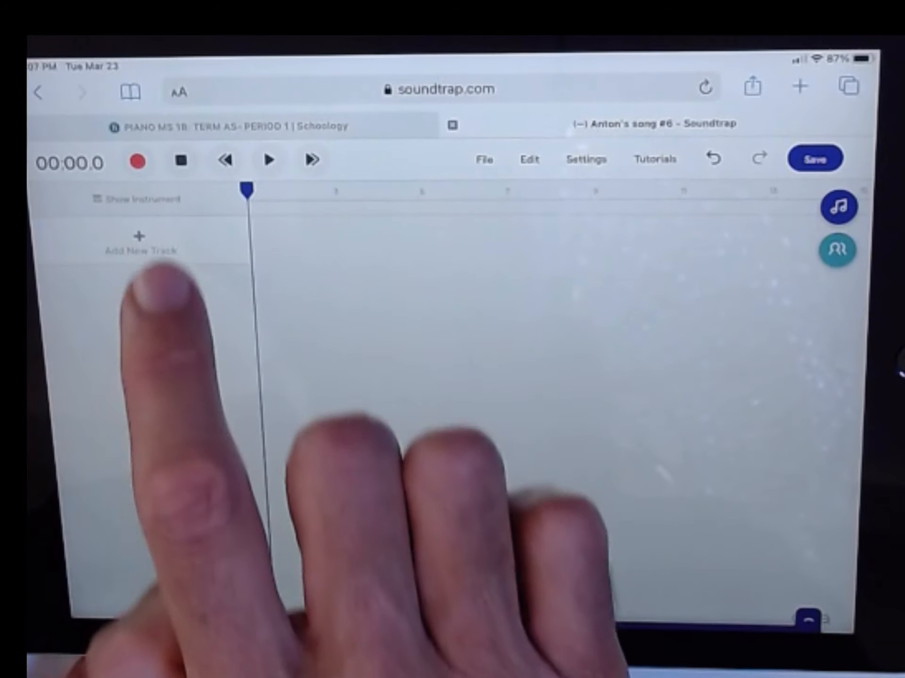
Add a new Keyboard track using the Grand Piano instrument.
{"action": "left_click", "coordinate": [139, 241]}
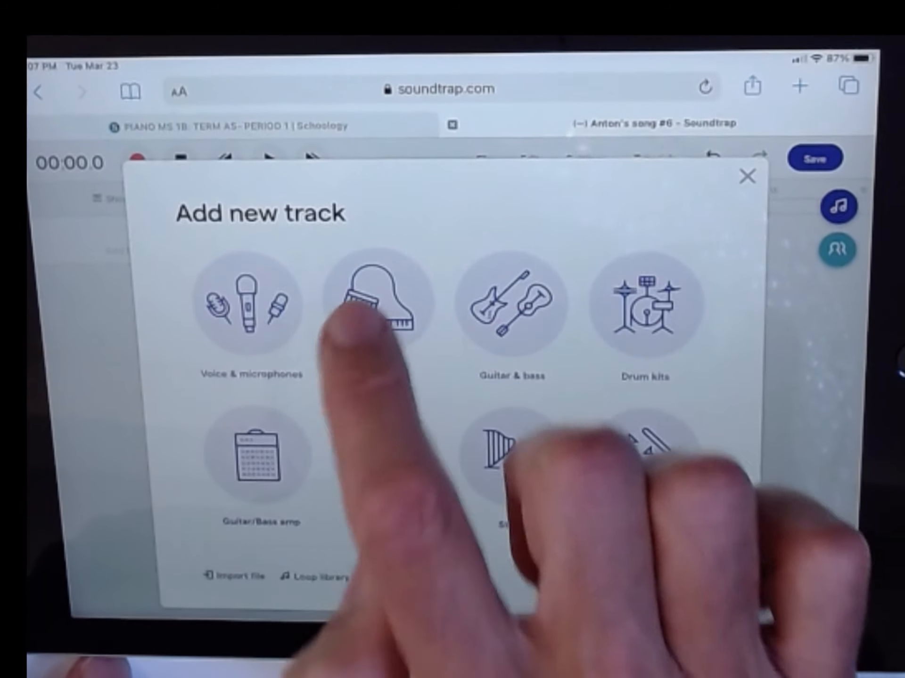
{"action": "left_click", "coordinate": [374, 305]}
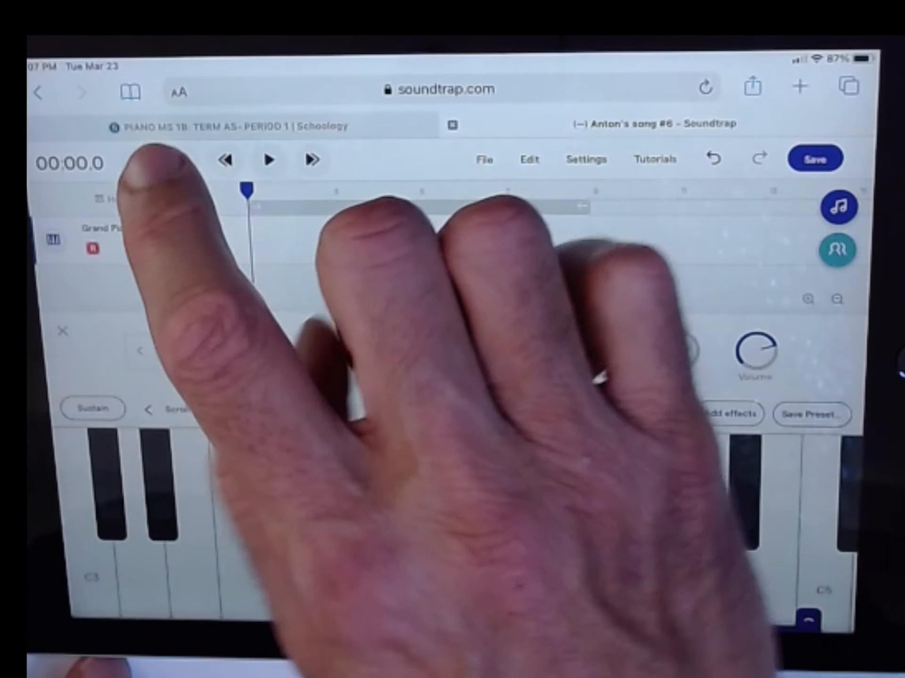
Record a melody on the Grand Piano track's on-screen keys from bar 1.
{"action": "left_click", "coordinate": [268, 160]}
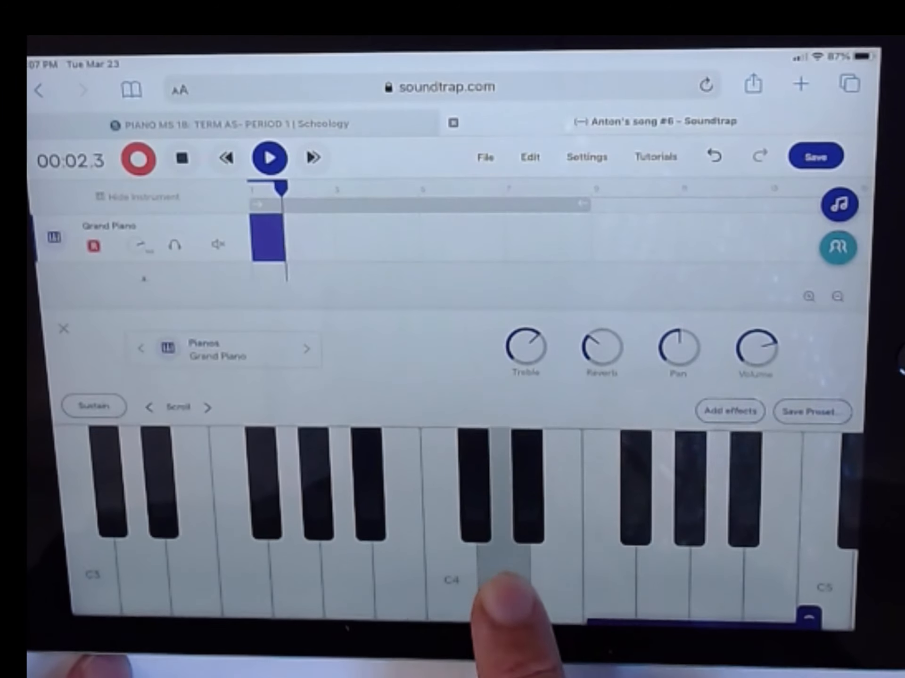
{"action": "left_click", "coordinate": [478, 566]}
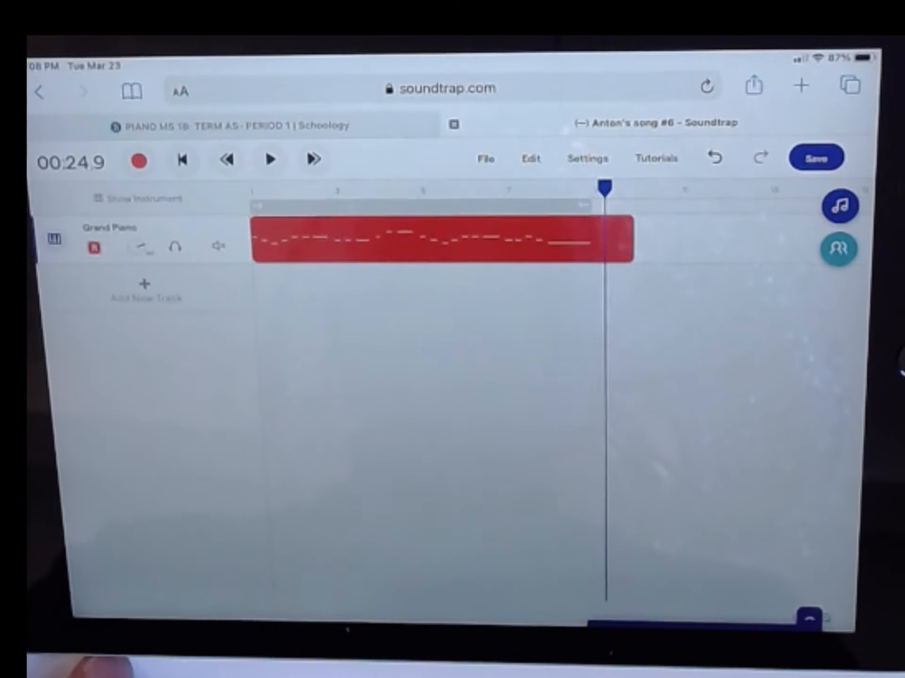
Quantize the recorded melody region's notes to the grid.
{"action": "left_click", "coordinate": [455, 239]}
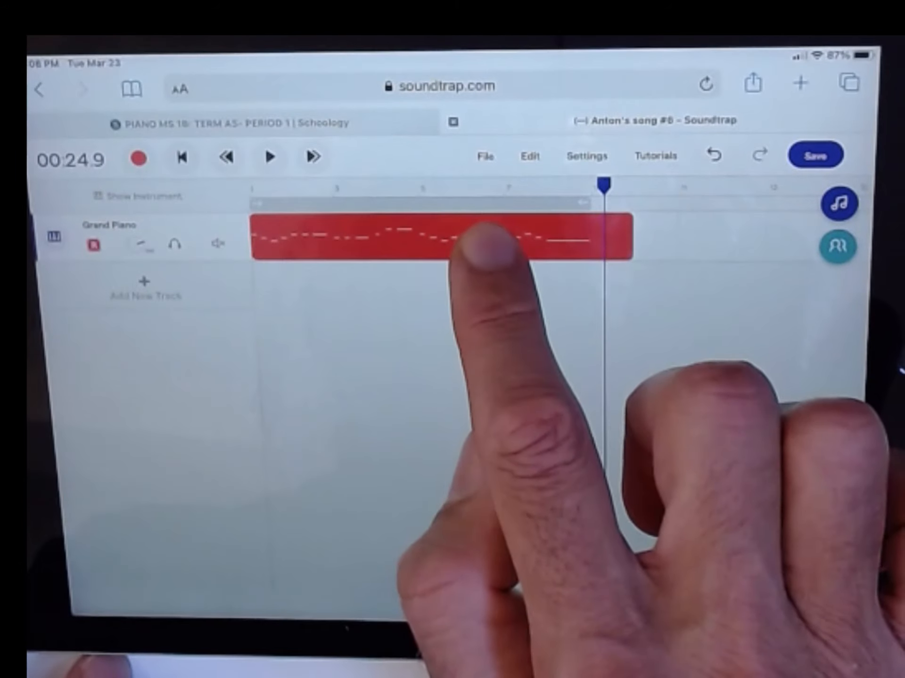
{"action": "left_click", "coordinate": [468, 237]}
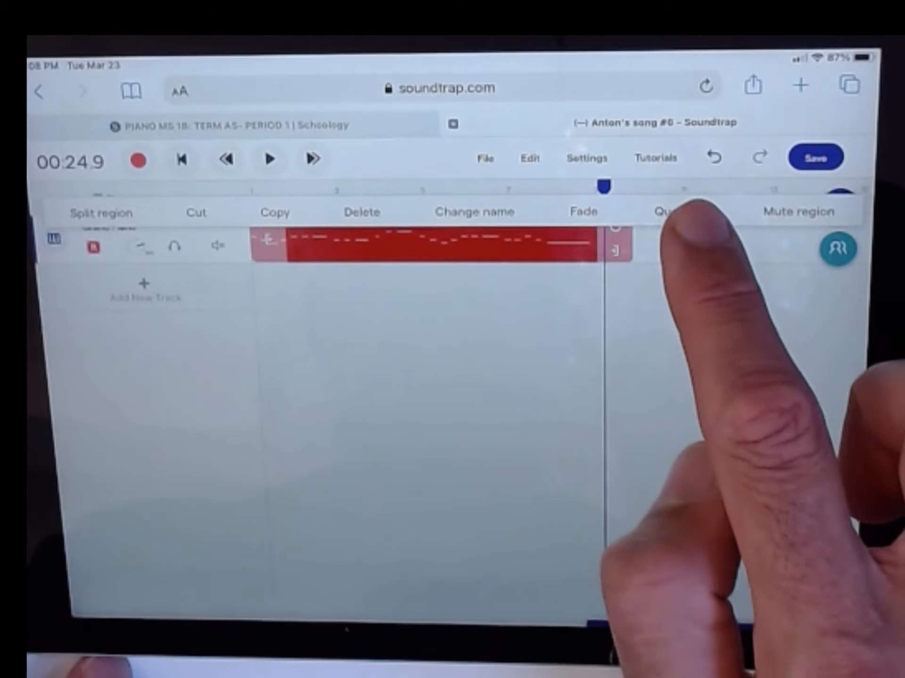
{"action": "left_click", "coordinate": [669, 211]}
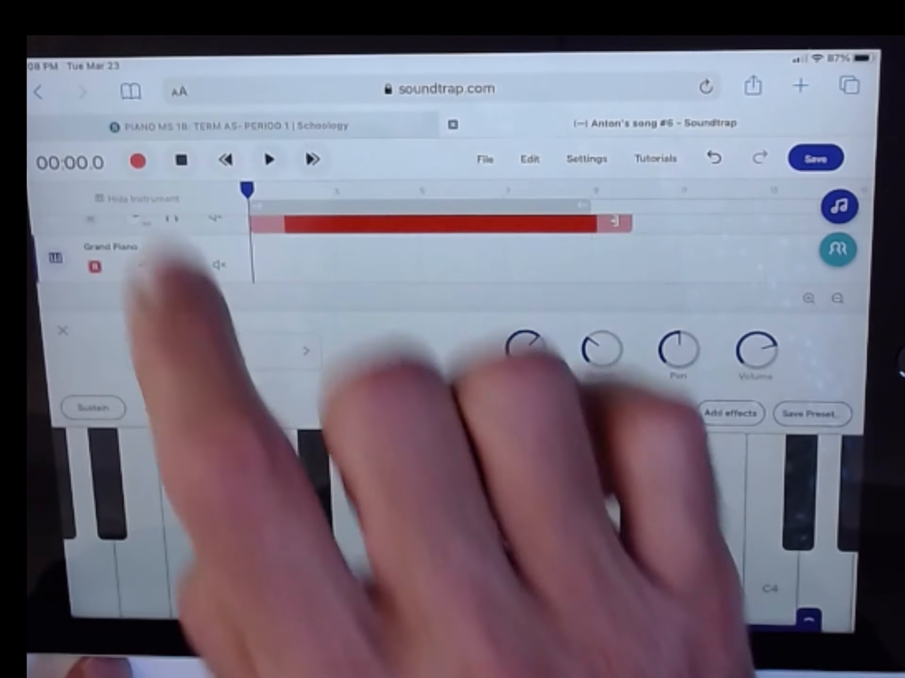
Record a chord part on the second Grand Piano track beneath the melody.
{"action": "left_click", "coordinate": [137, 160]}
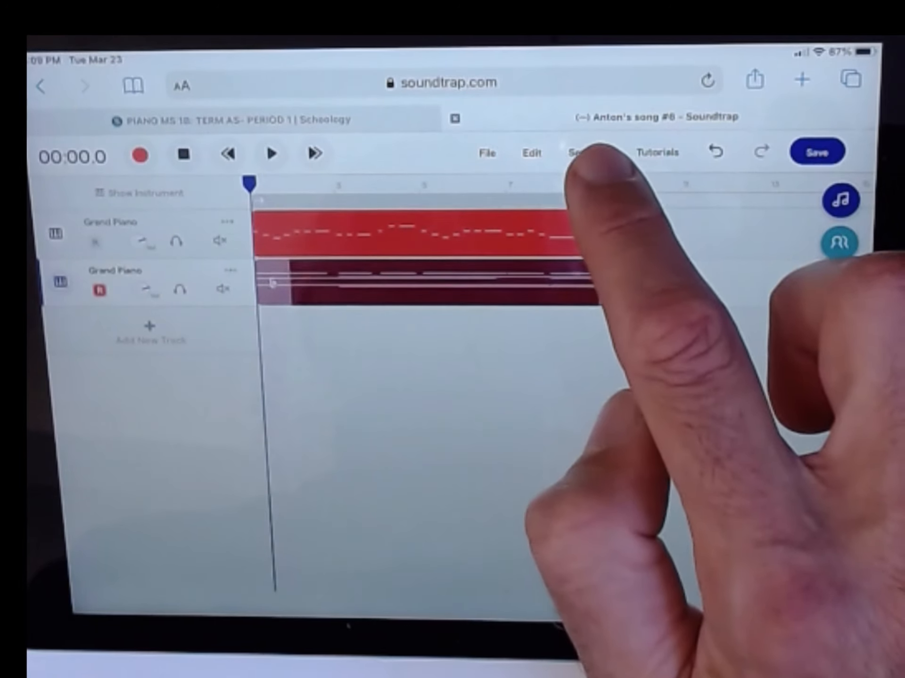
{"action": "left_click", "coordinate": [580, 154]}
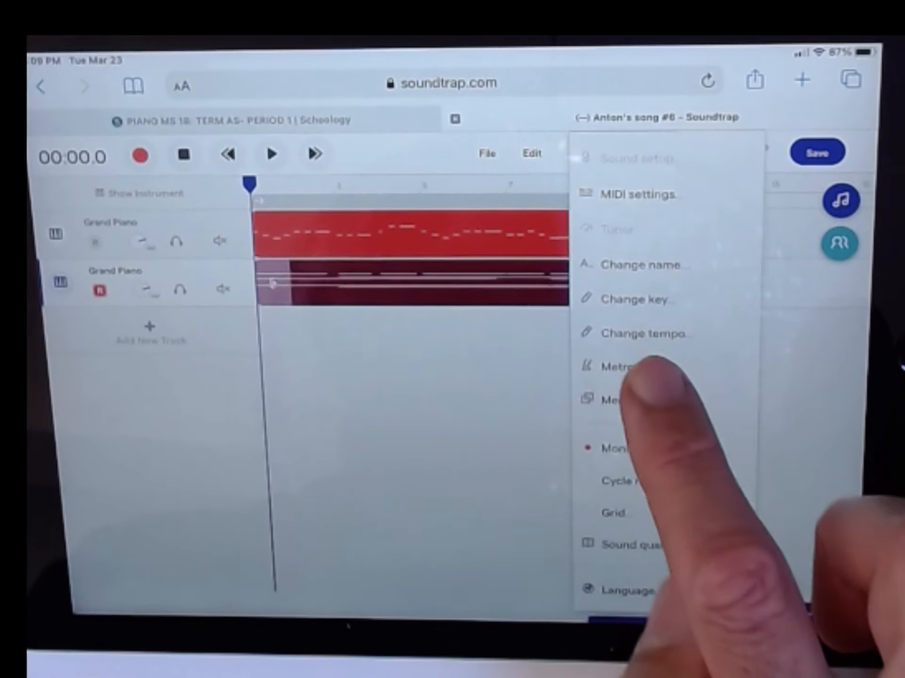
Reset the song tempo to 120 BPM.
{"action": "left_click", "coordinate": [609, 367]}
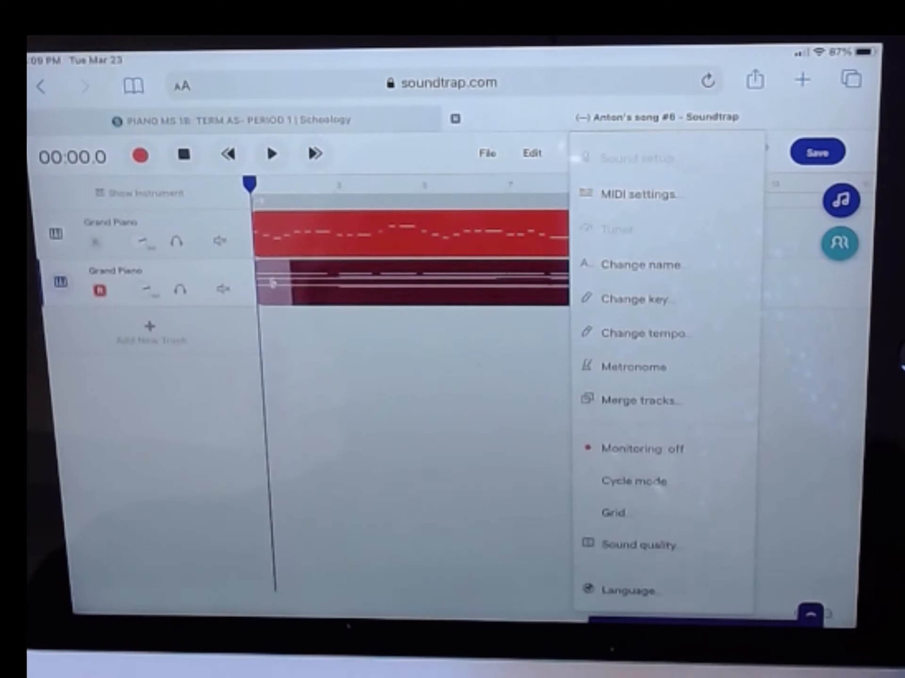
{"action": "left_click", "coordinate": [635, 333]}
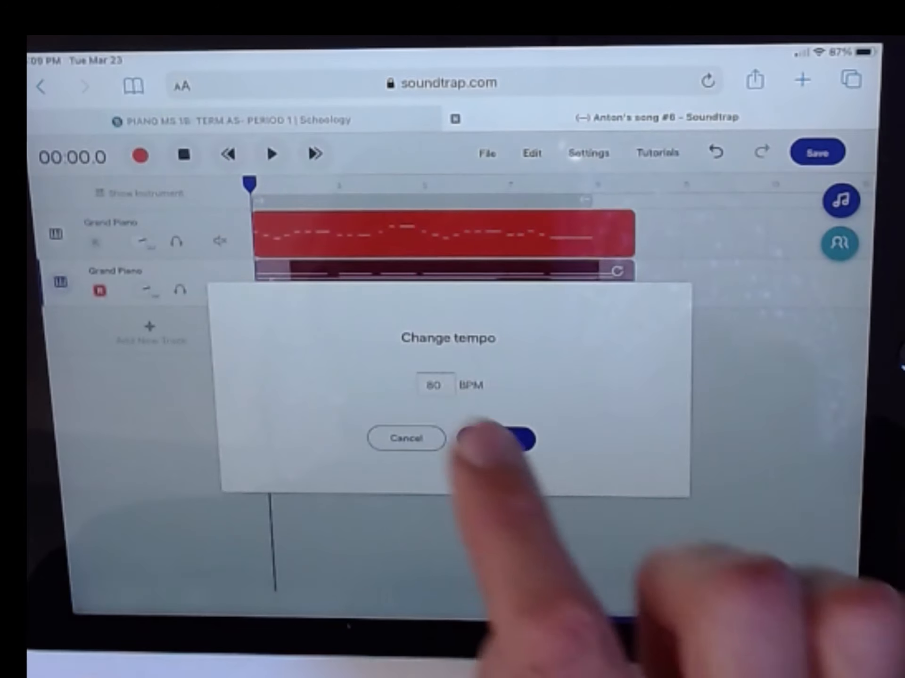
{"action": "left_click", "coordinate": [432, 385]}
{"action": "type", "text": "120"}
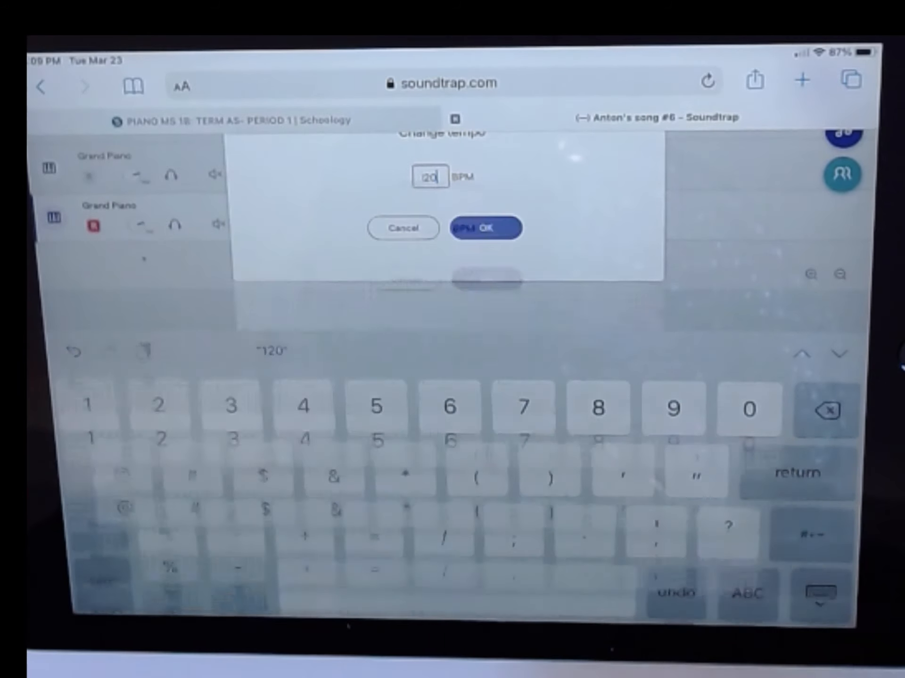
{"action": "left_click", "coordinate": [485, 228]}
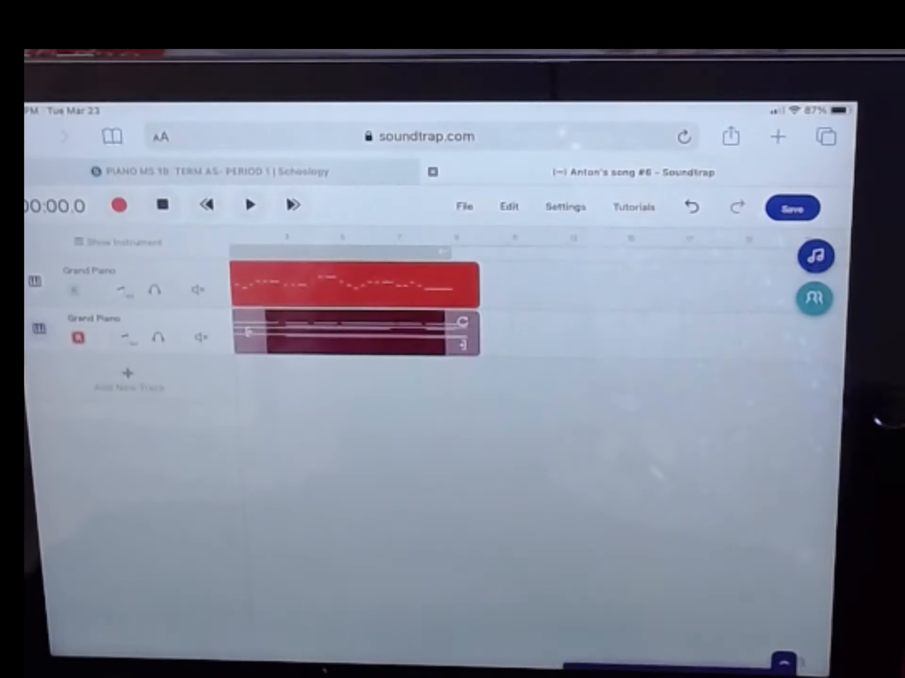
Play the two-track piano arrangement back from the start.
{"action": "left_click", "coordinate": [248, 206]}
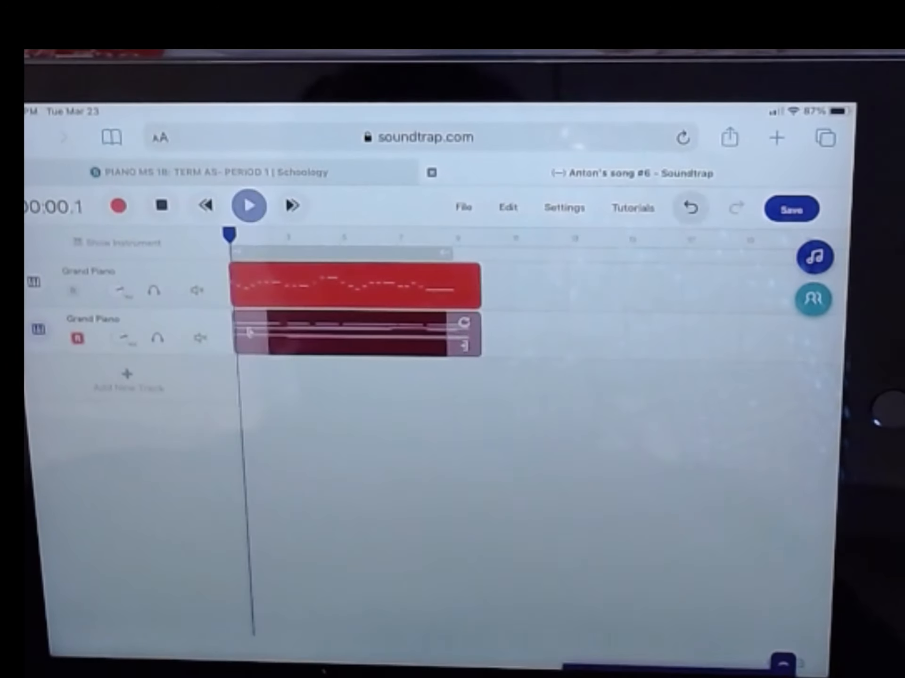
{"action": "left_click", "coordinate": [248, 205]}
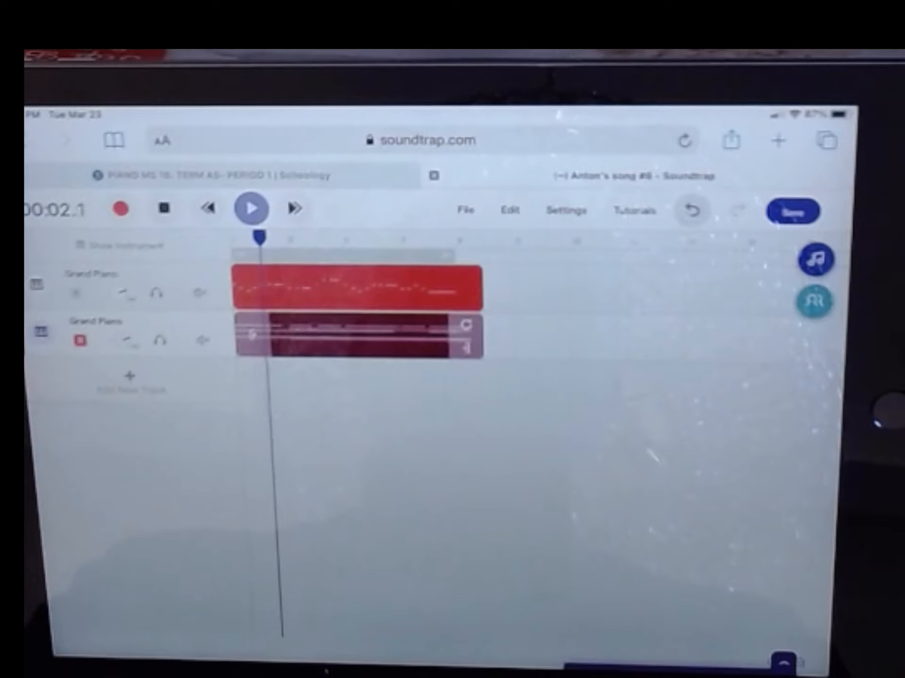
{"action": "left_click", "coordinate": [250, 208]}
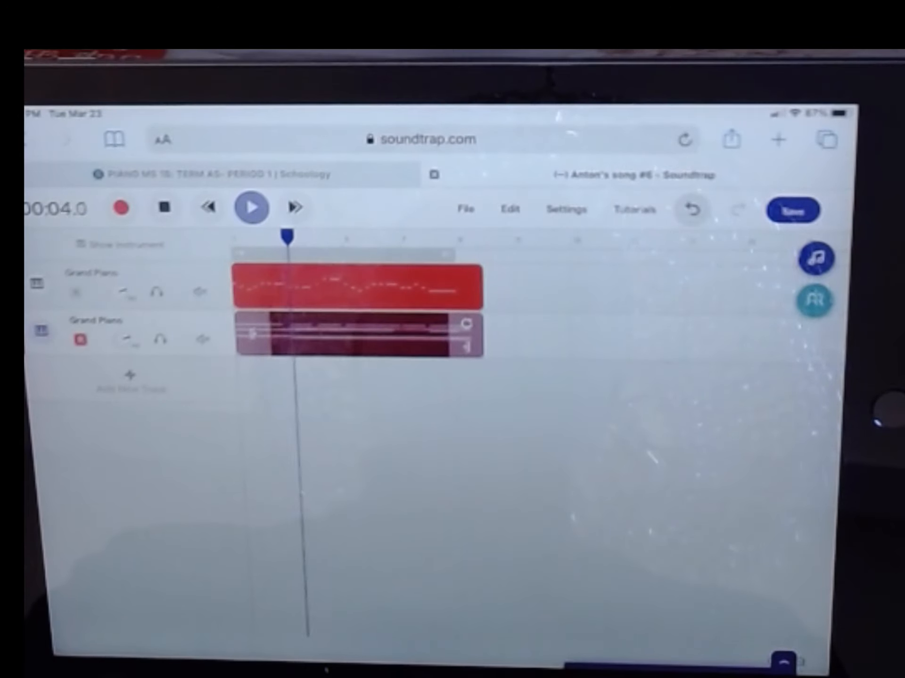